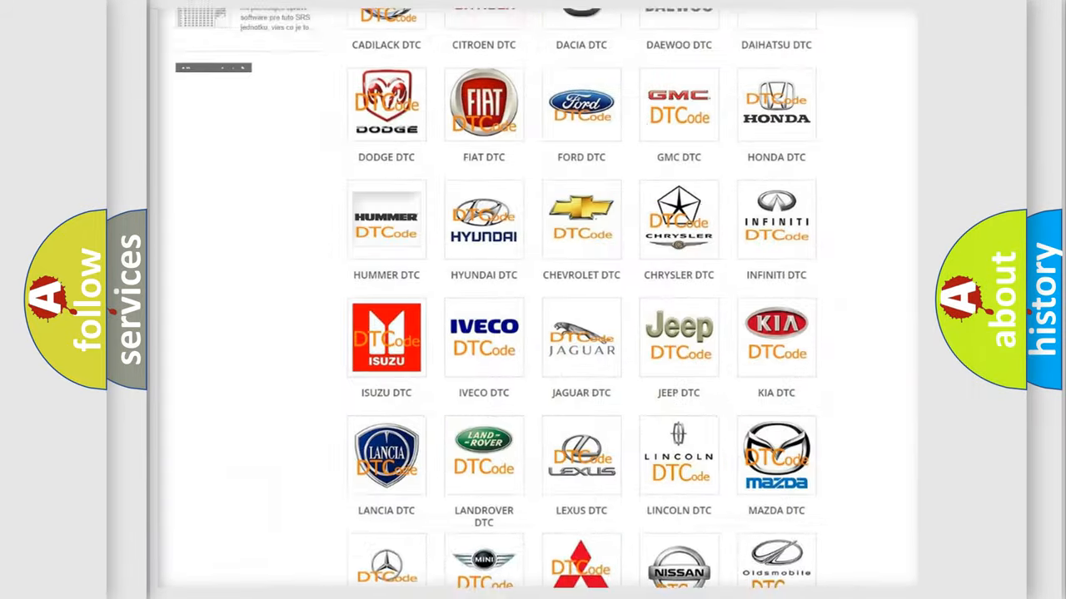
{"action": "scroll", "scroll_direction": "up", "scroll_amount": 3}
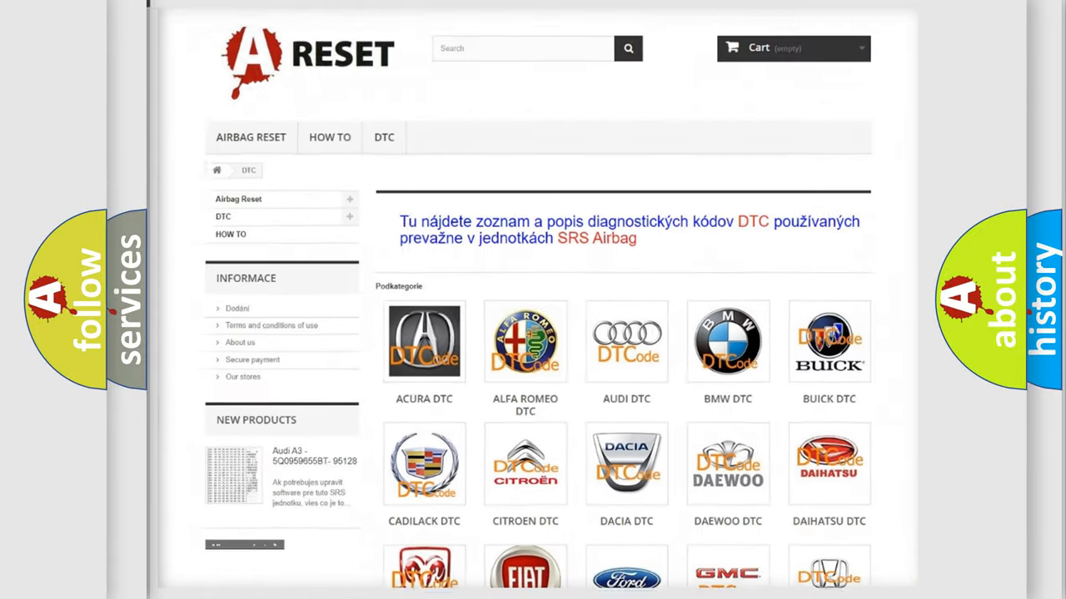
{"action": "scroll", "scroll_direction": "down", "scroll_amount": 3}
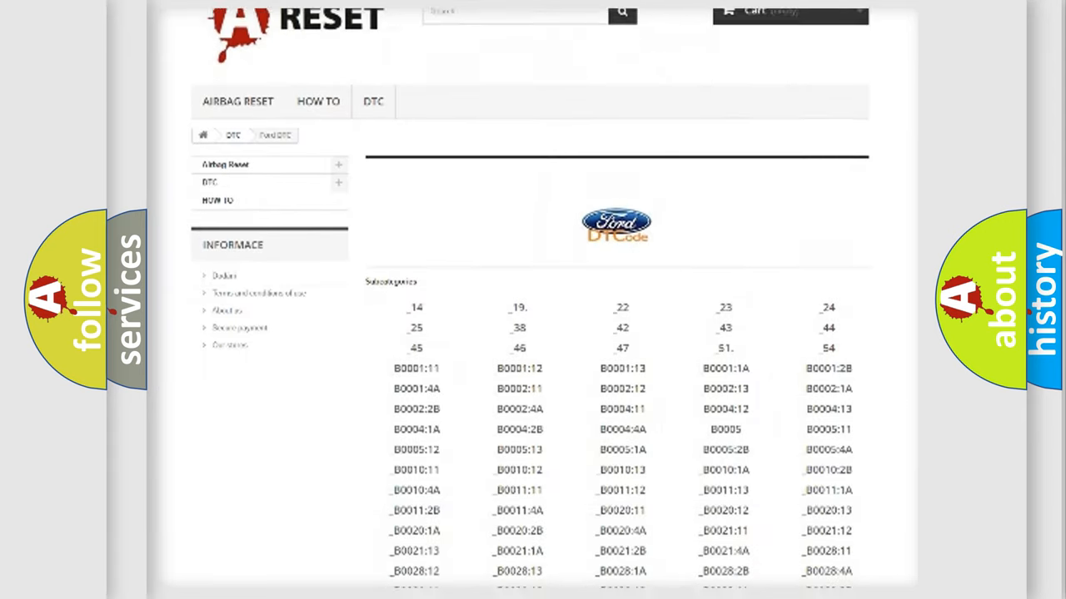
{"action": "scroll", "scroll_direction": "down", "scroll_amount": 3}
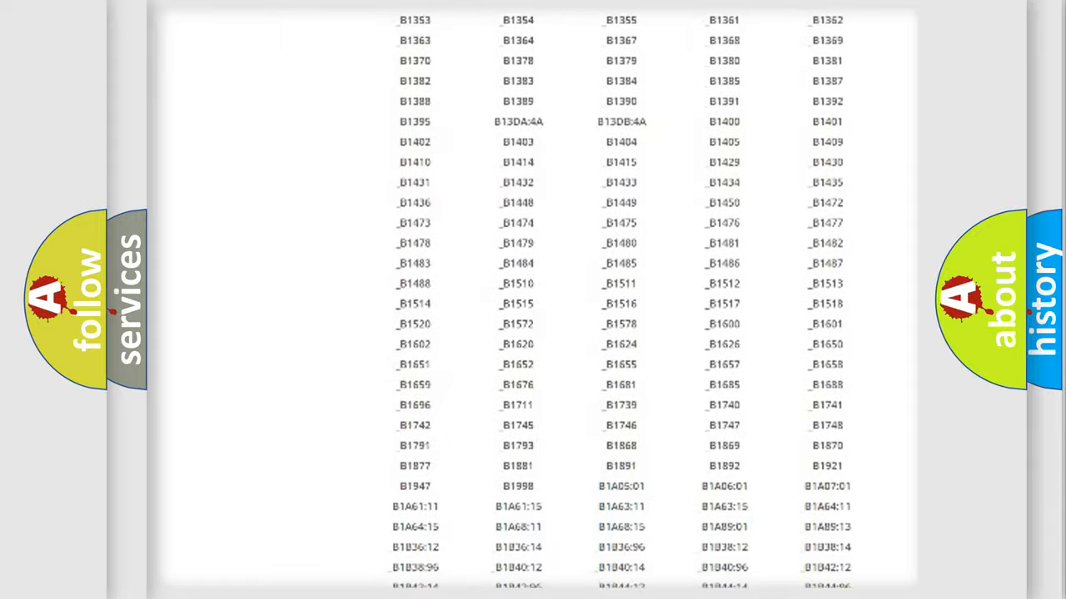